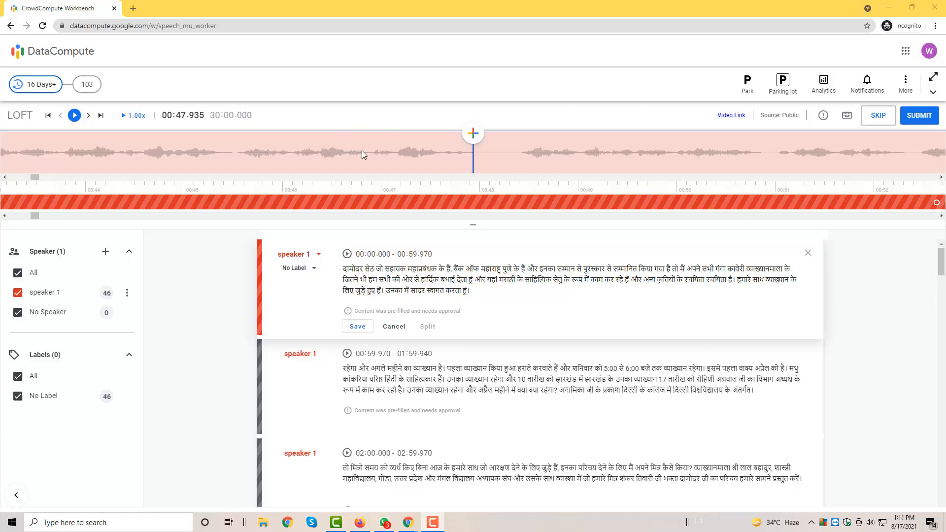
# - Place the playhead at the end of the silent gap, around 00:48.430, about 500 ms after its start
pyautogui.click(74, 115)
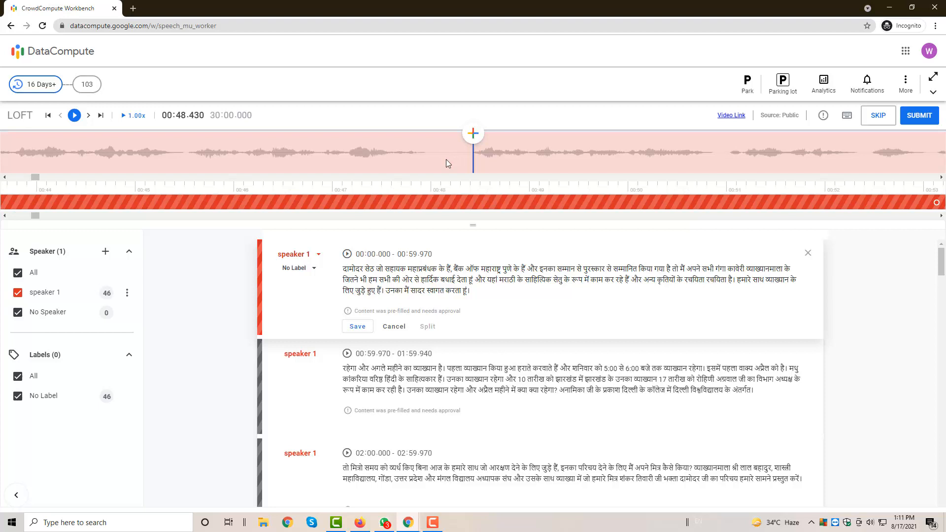
pyautogui.moveTo(460, 155)
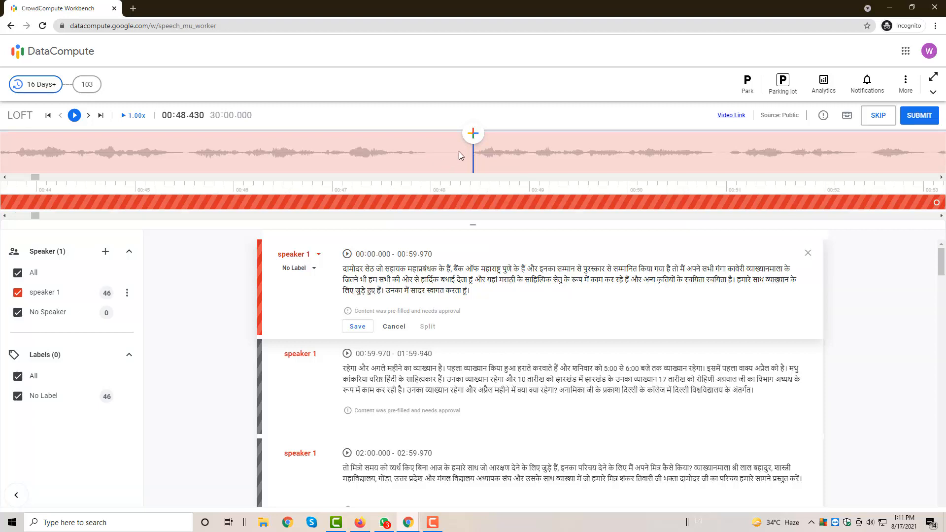
pyautogui.moveTo(427, 156)
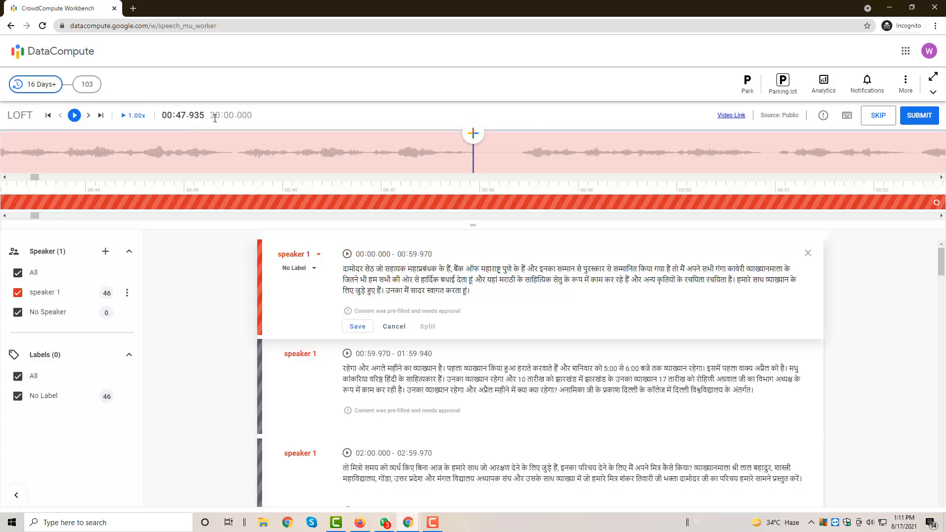
pyautogui.moveTo(481, 160)
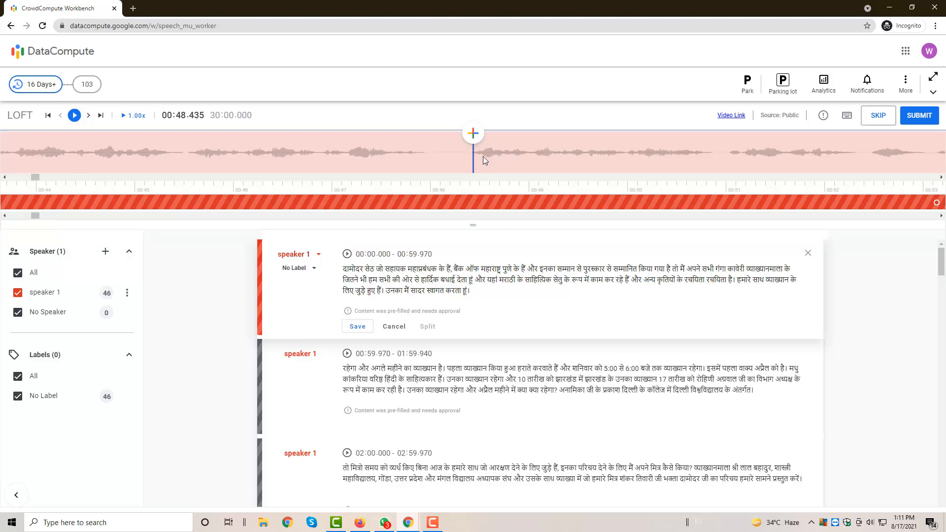
pyautogui.moveTo(196, 124)
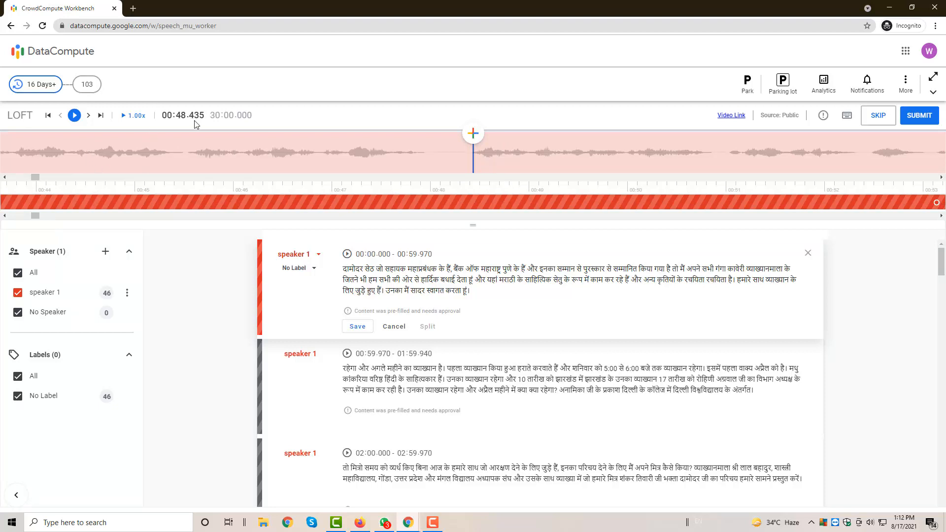
pyautogui.moveTo(193, 119)
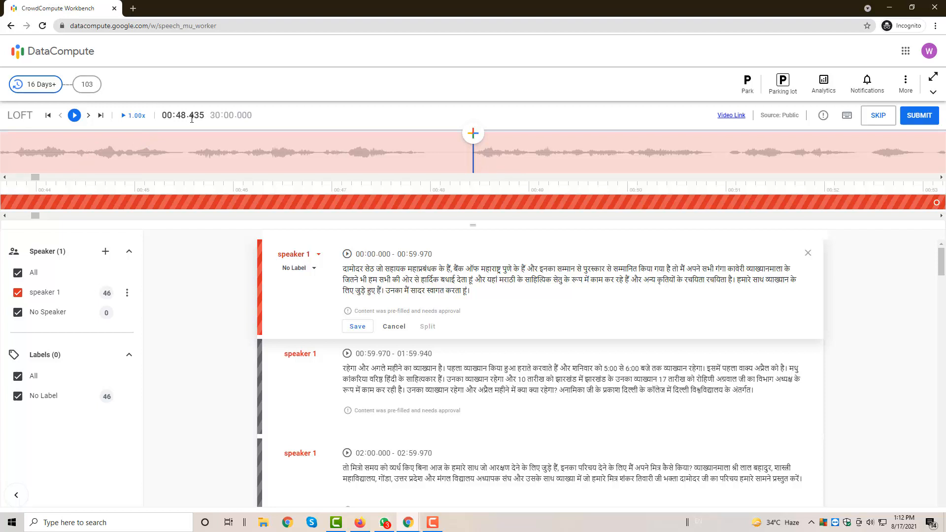
pyautogui.moveTo(423, 162)
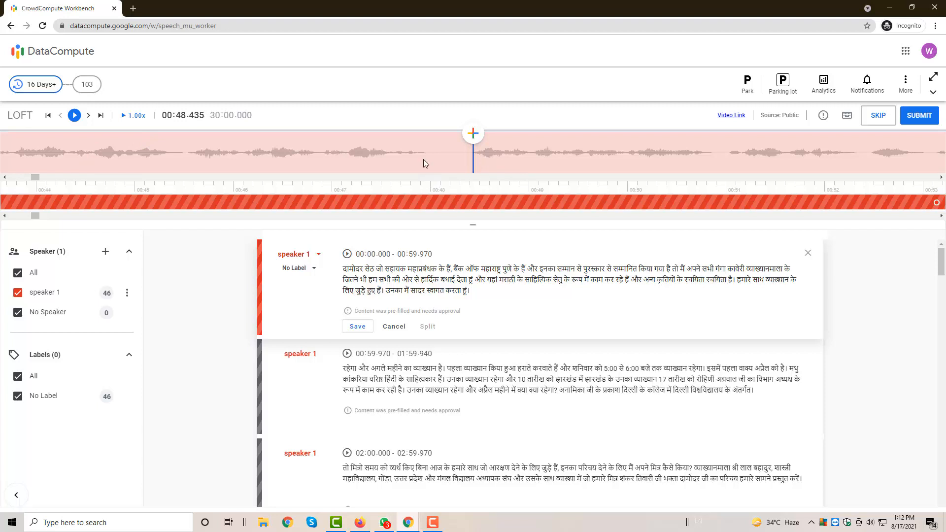
pyautogui.moveTo(463, 161)
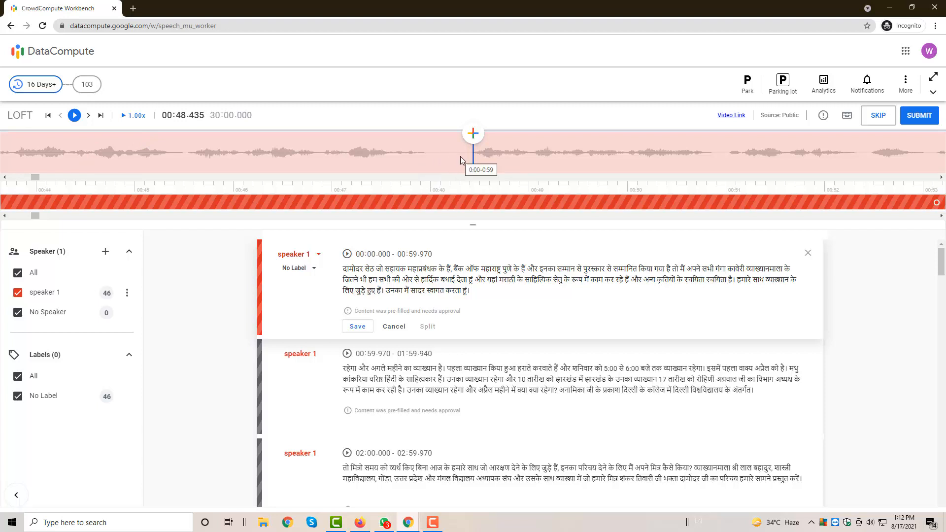